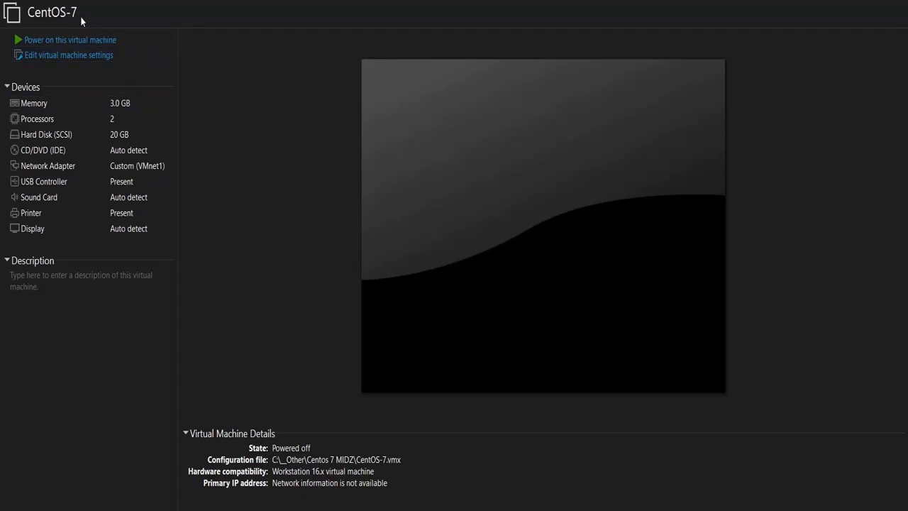
mouse_move(75, 15)
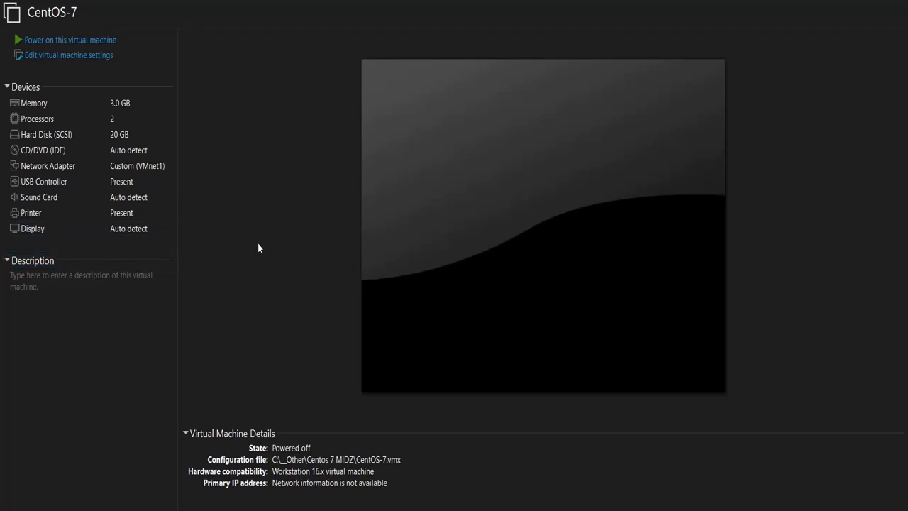
mouse_move(122, 107)
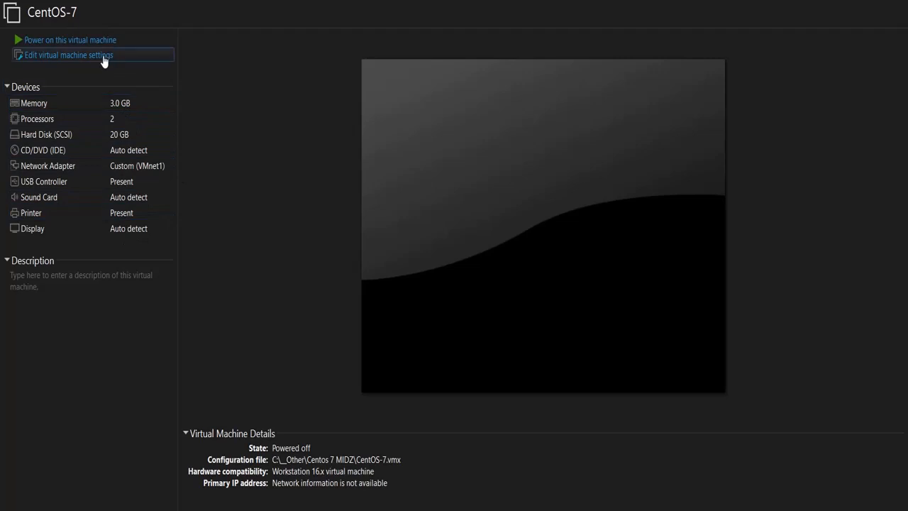
mouse_move(139, 116)
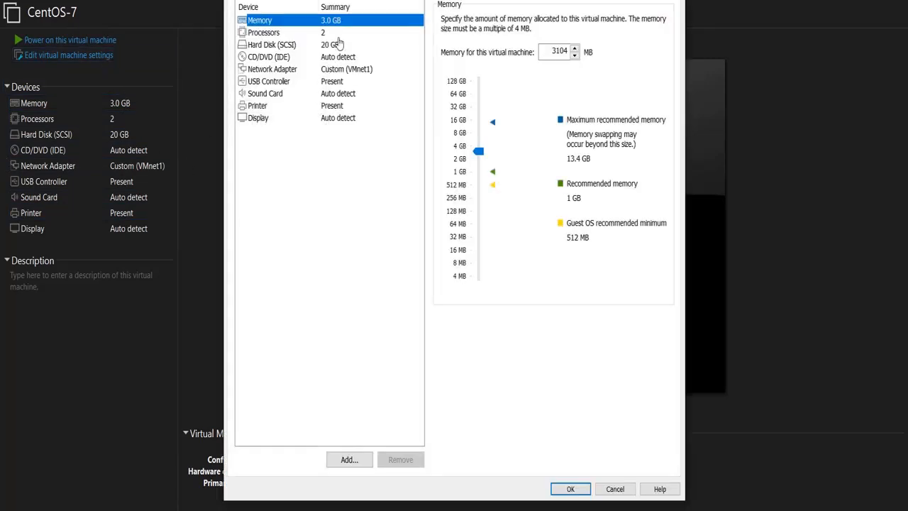
Inspect the Hard Disk (SCSI) settings showing disk file CentOS-7.vmdk, then dismiss the settings
left_click(272, 44)
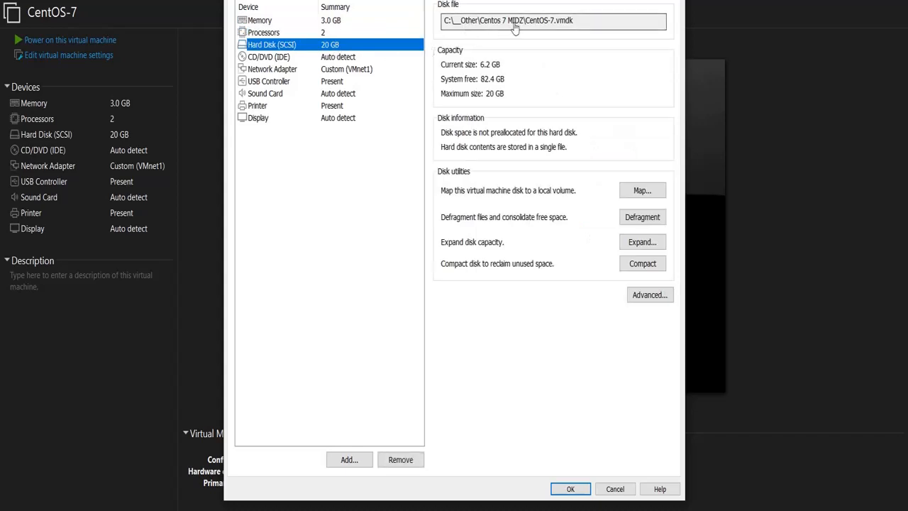
double_click(538, 20)
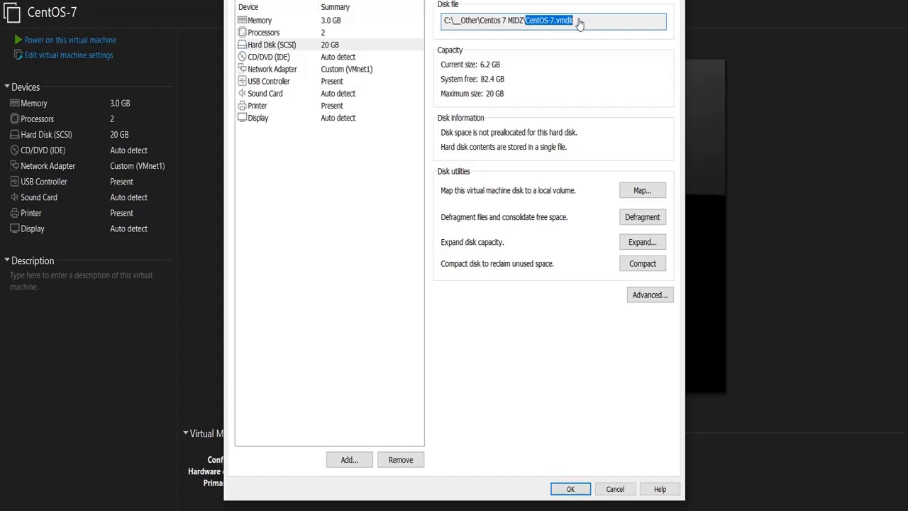
mouse_move(538, 34)
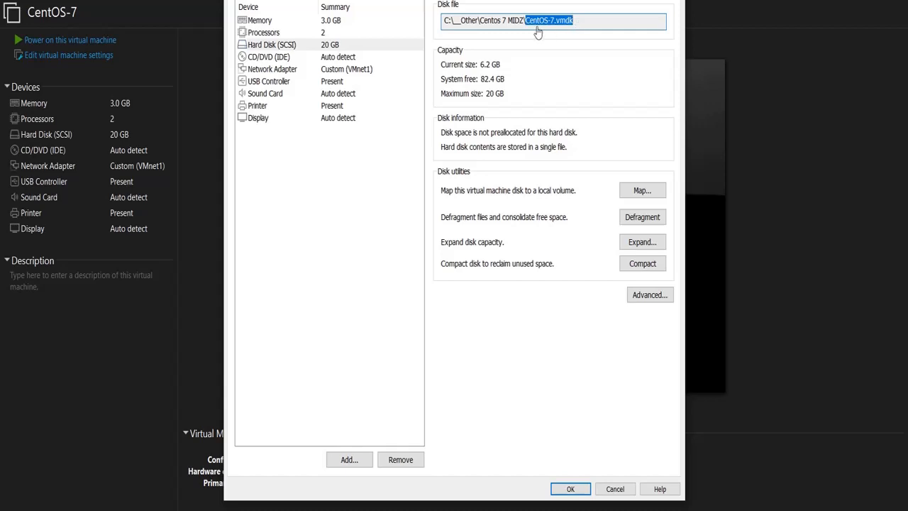
mouse_move(456, 257)
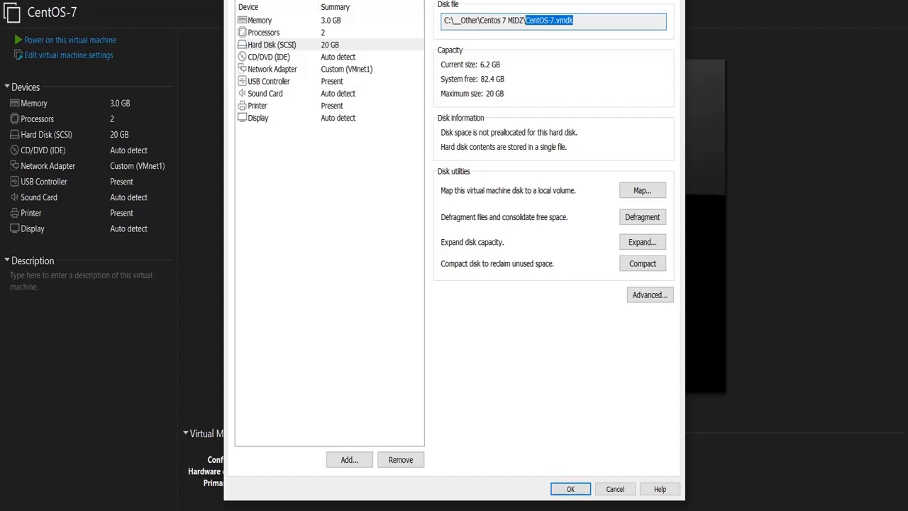
left_click(571, 488)
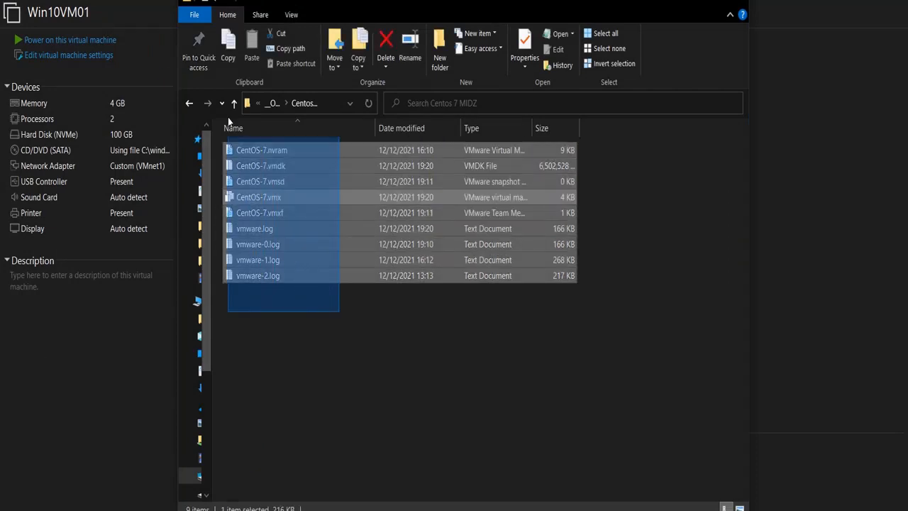
Select CentOS-7.vmdk in the Centos 7 MIDZ folder and start renaming it
left_click(289, 312)
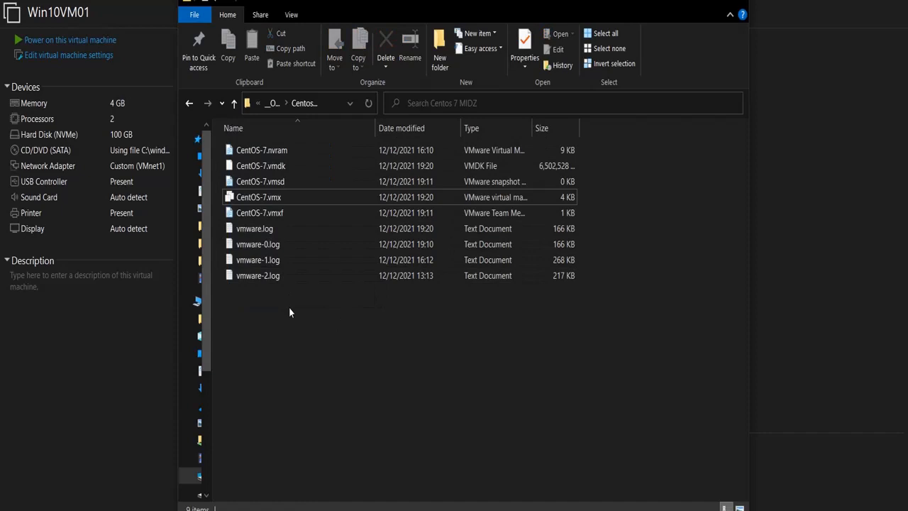
left_click(262, 164)
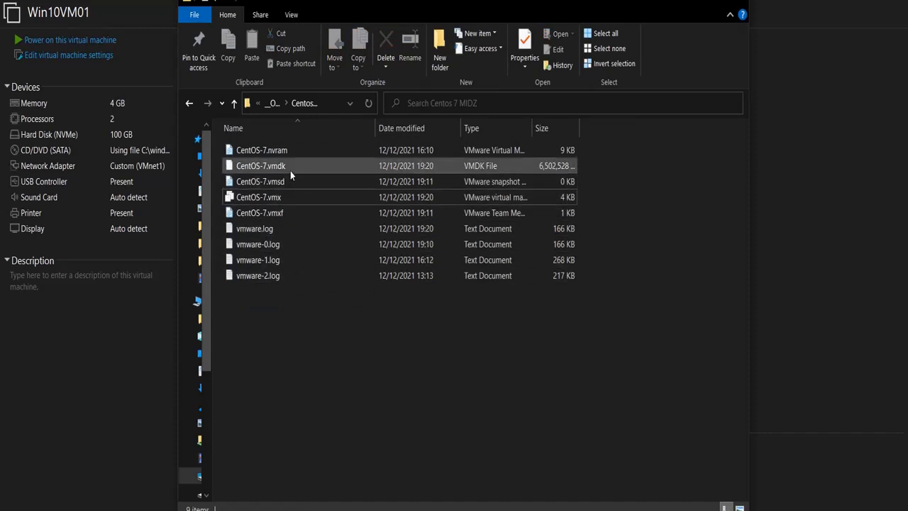
left_click(284, 165)
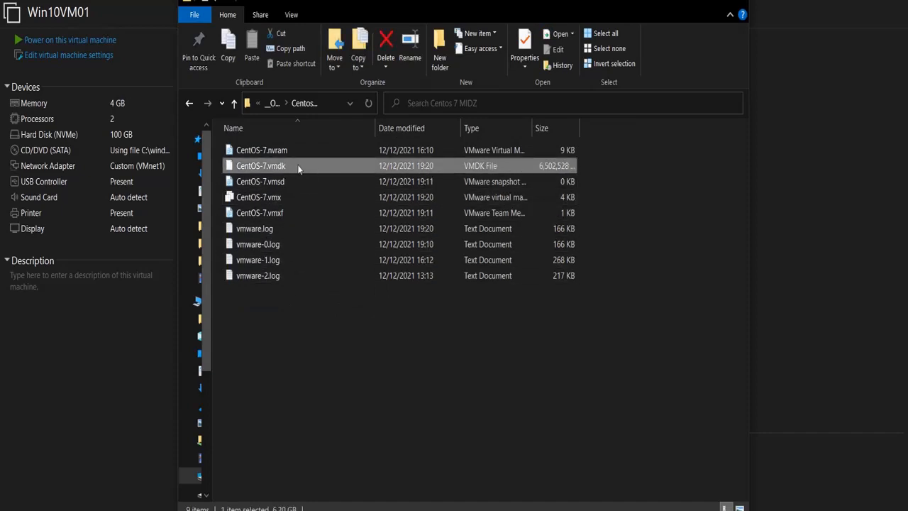
mouse_move(559, 170)
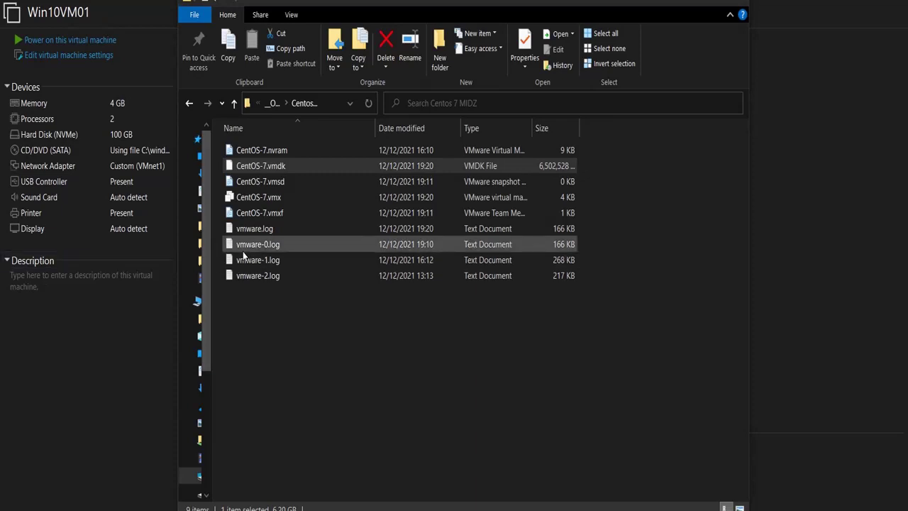
left_click(261, 165)
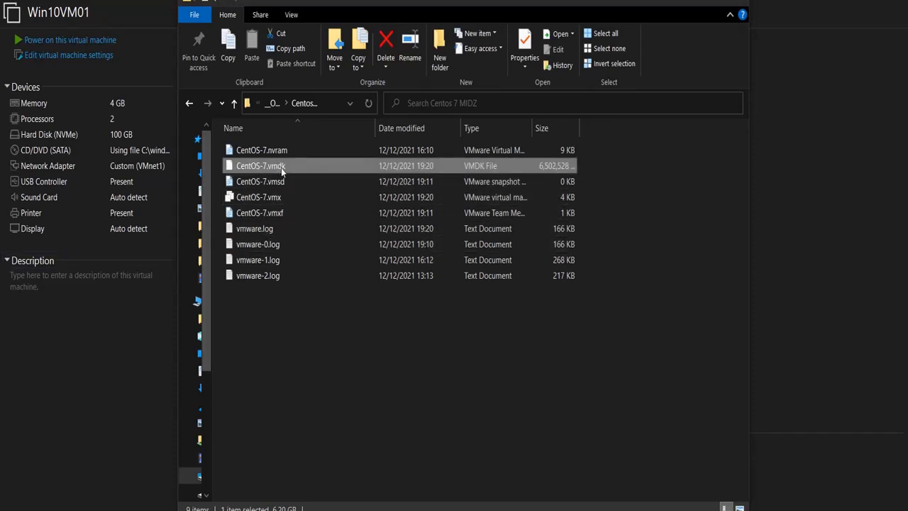
mouse_move(267, 170)
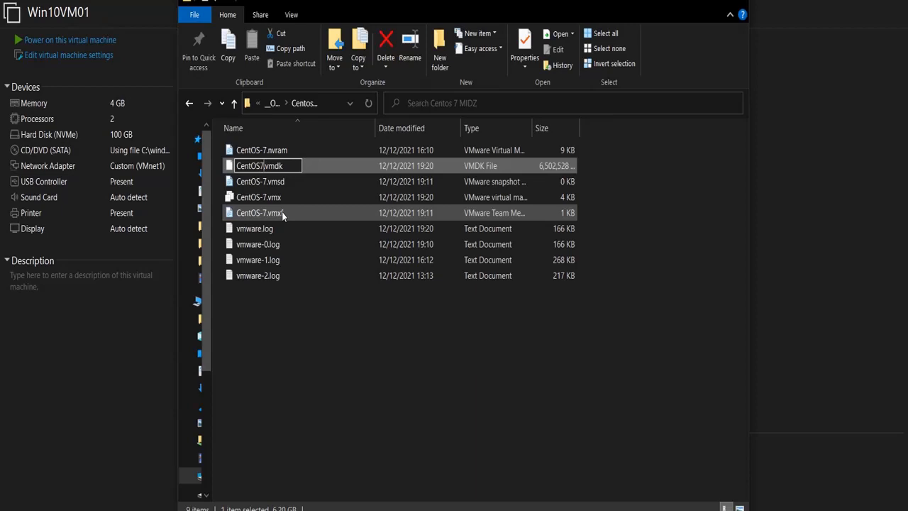
Rename the vmdk, vmsd, vmx, vmxf and nvram files from CentOS-7 to CentOS7VM01
type("VM01")
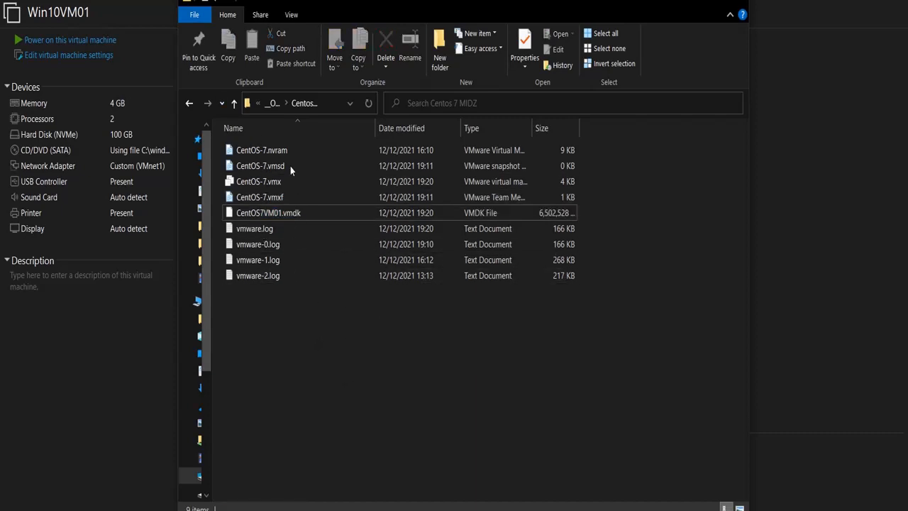
left_click(258, 198)
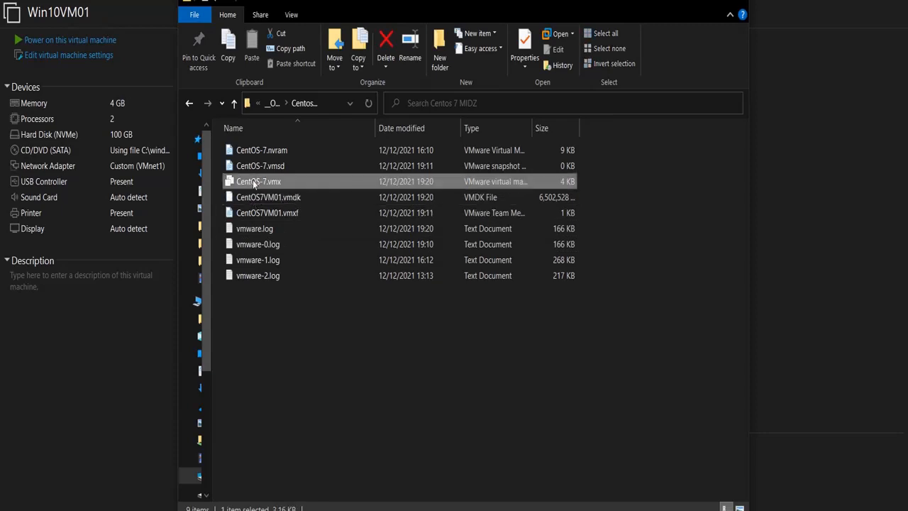
left_click(260, 165)
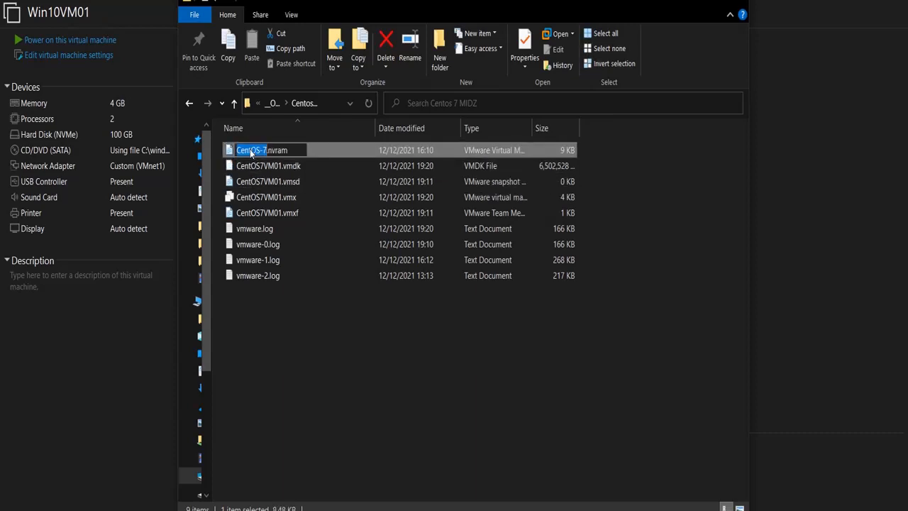
left_click(348, 353)
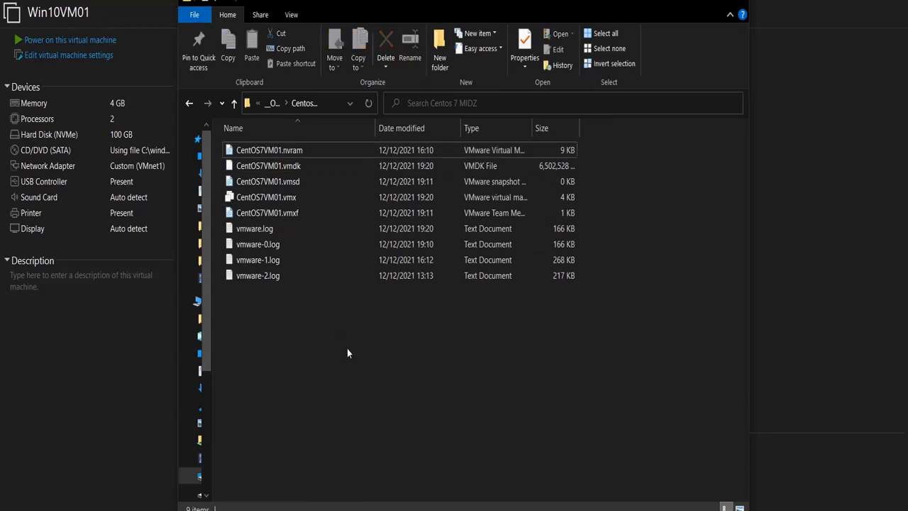
left_click(267, 195)
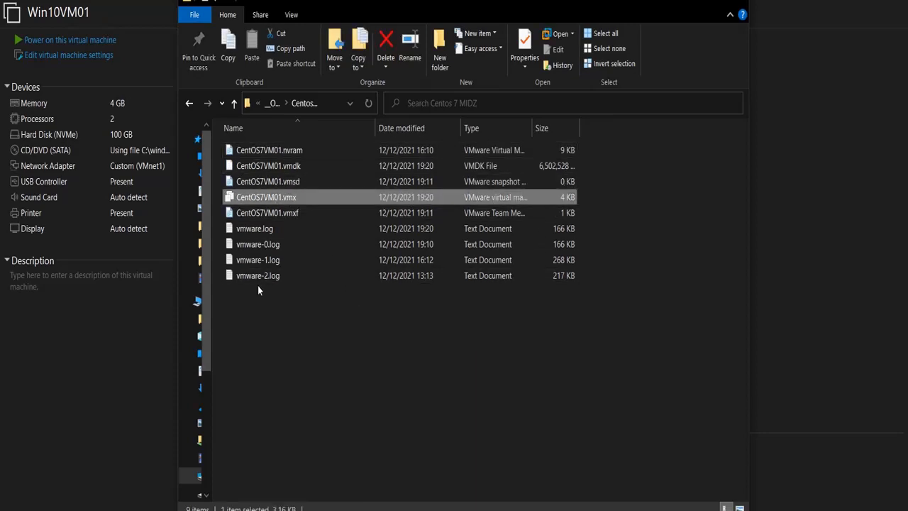
mouse_move(267, 213)
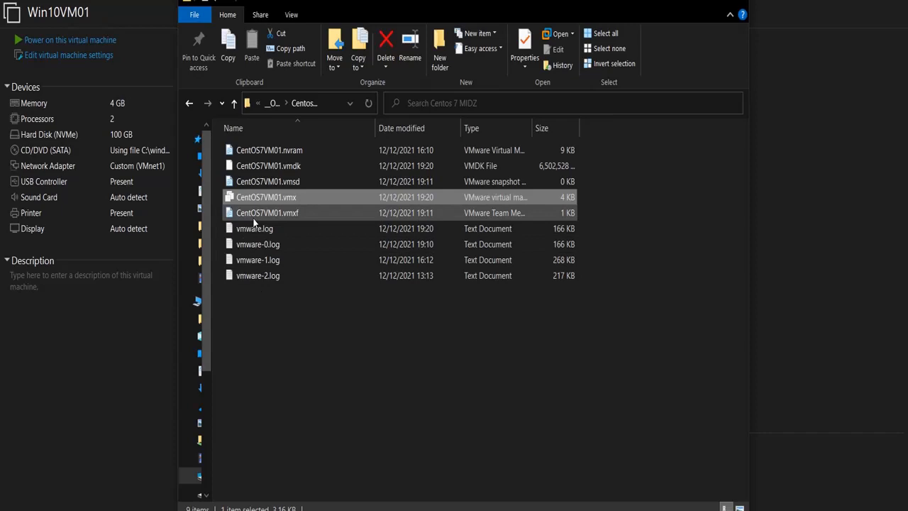
mouse_move(266, 197)
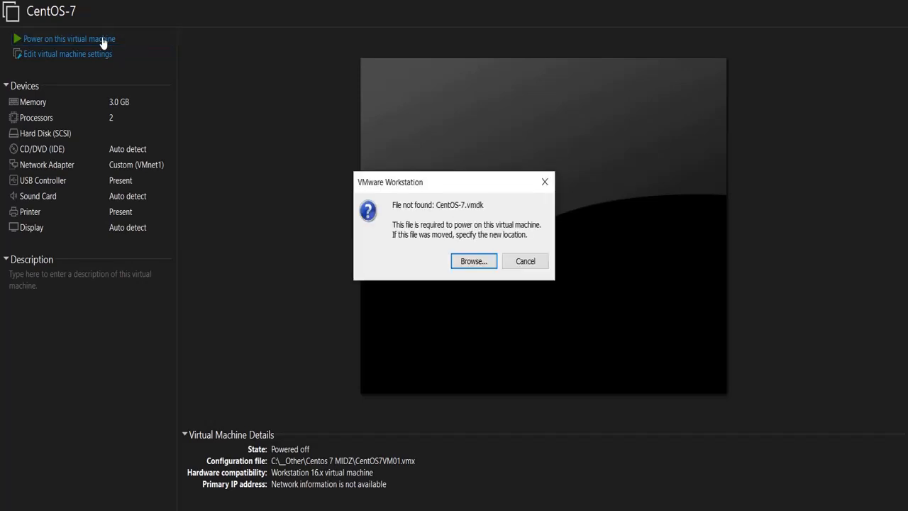
mouse_move(403, 210)
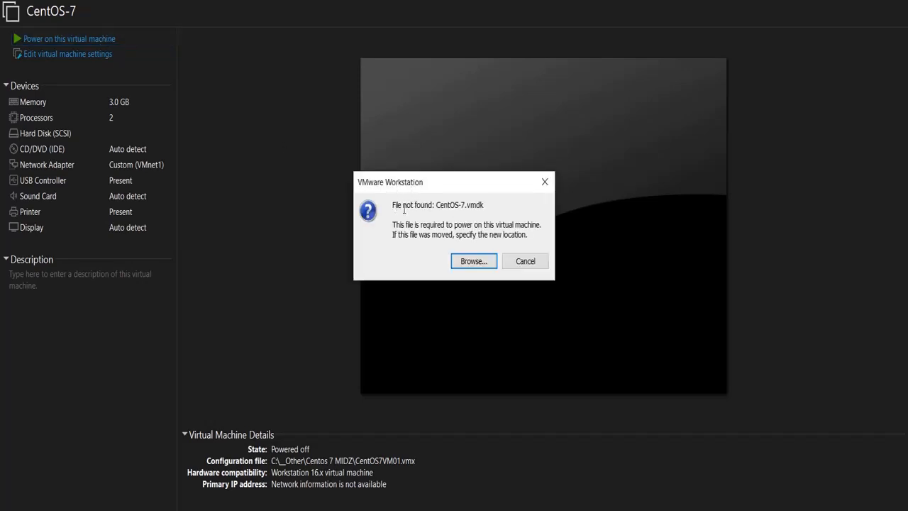
Read the 'File not found: CentOS-7.vmdk' power-on error and cancel it
double_click(437, 205)
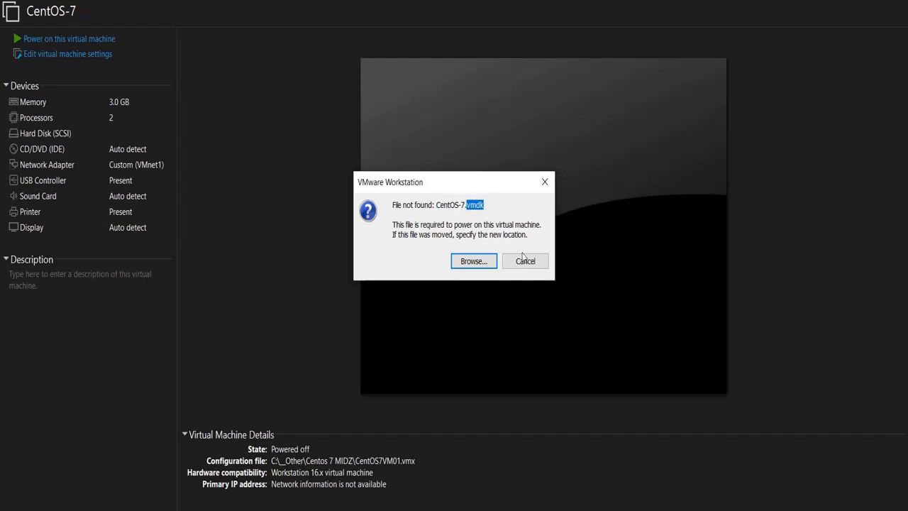
left_click(525, 261)
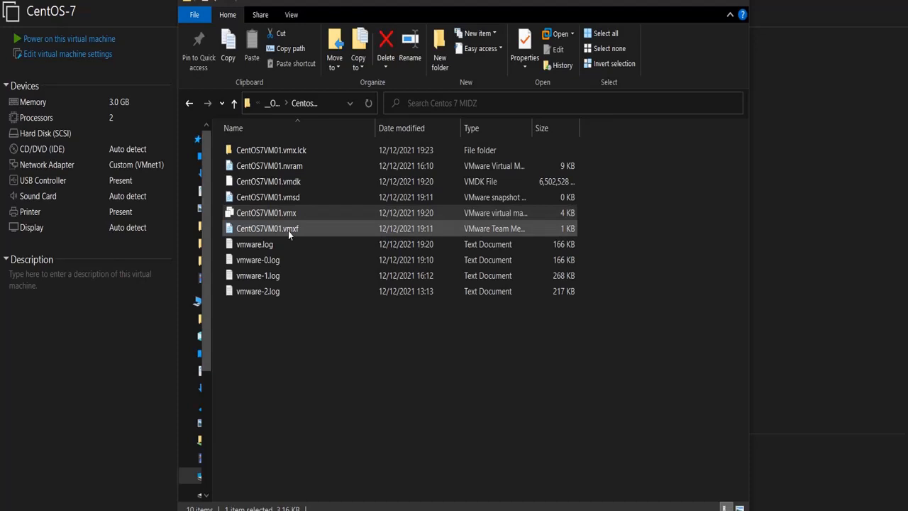
left_click(266, 212)
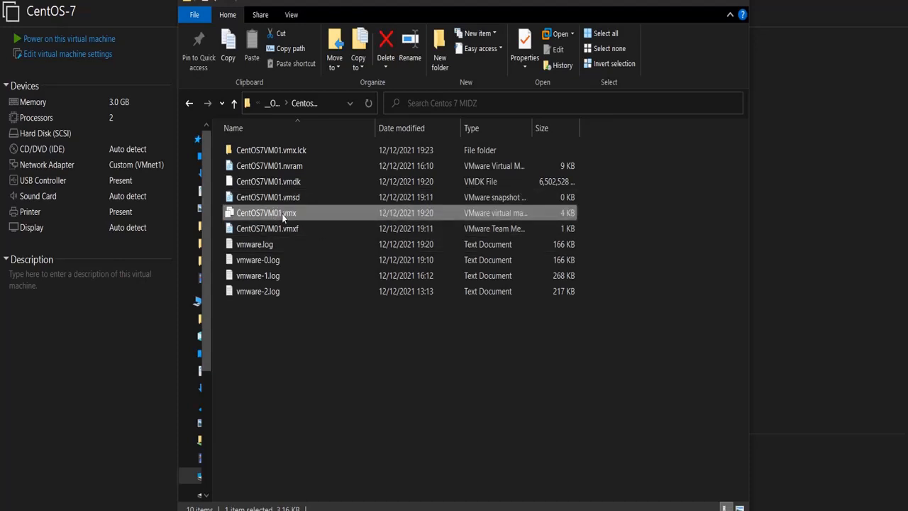
left_click(267, 227)
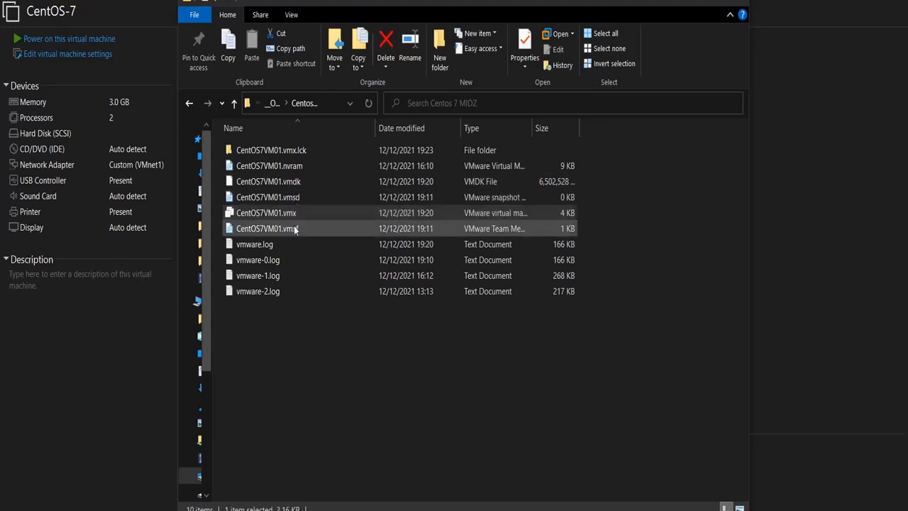
left_click(267, 227)
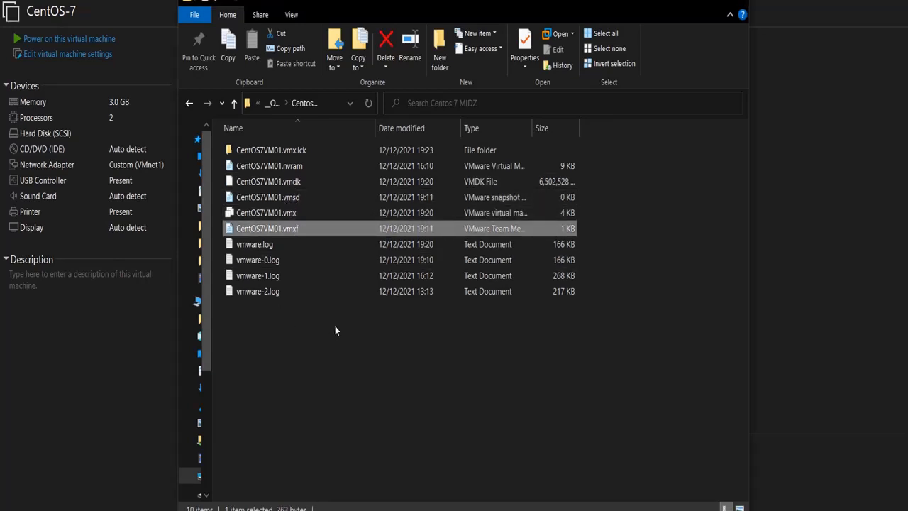
left_click(266, 212)
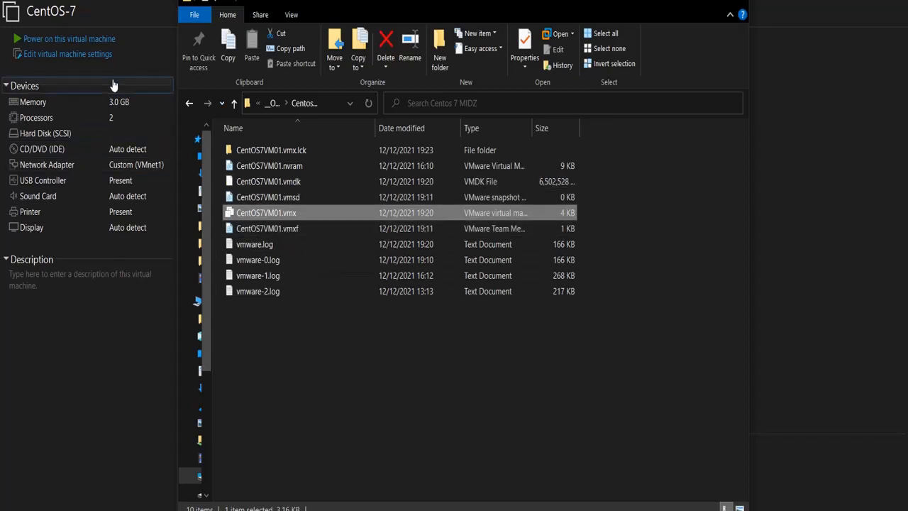
mouse_move(284, 219)
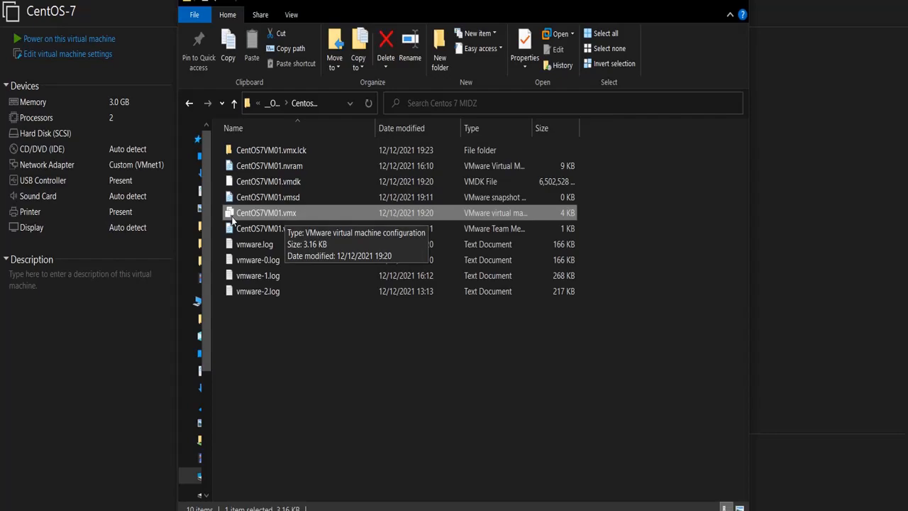
Open CentOS7VM01.vmx in Notepad and locate the CentOS-7 nvram, displayName and disk entries
double_click(267, 213)
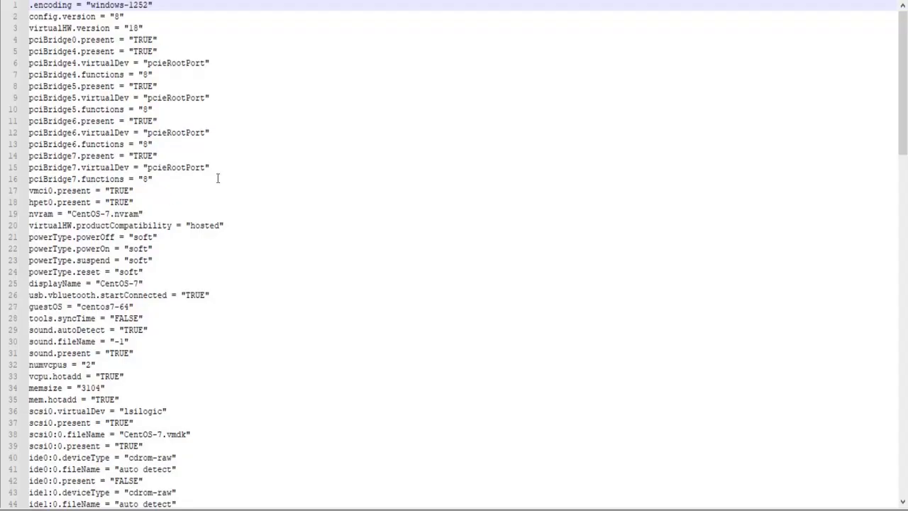
left_click(135, 202)
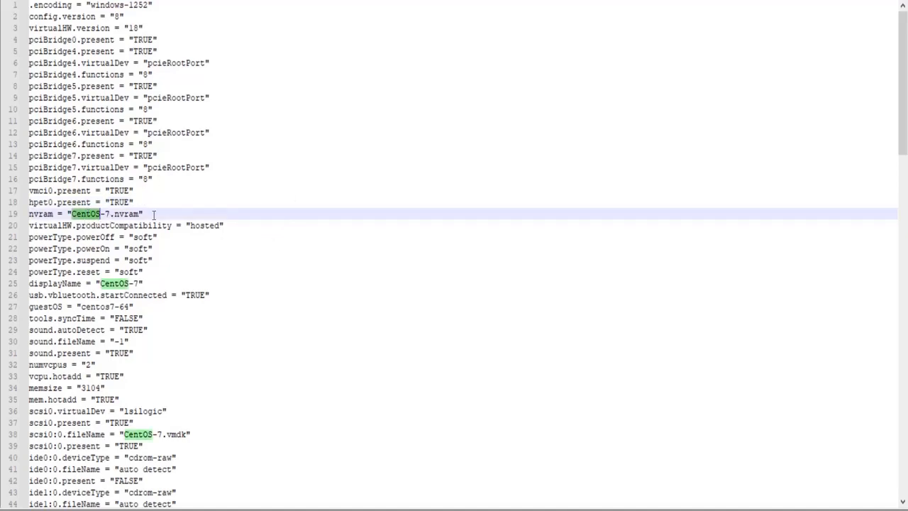
scroll("down", 3)
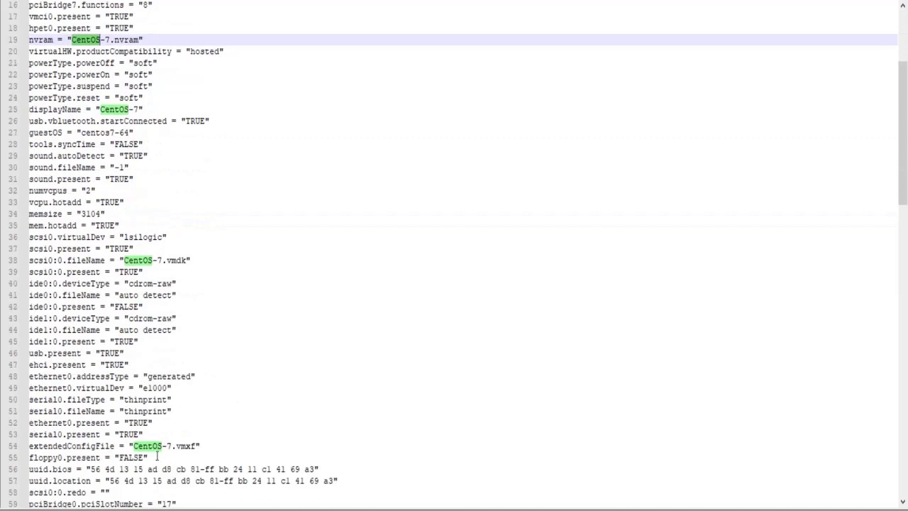
scroll("up", 3)
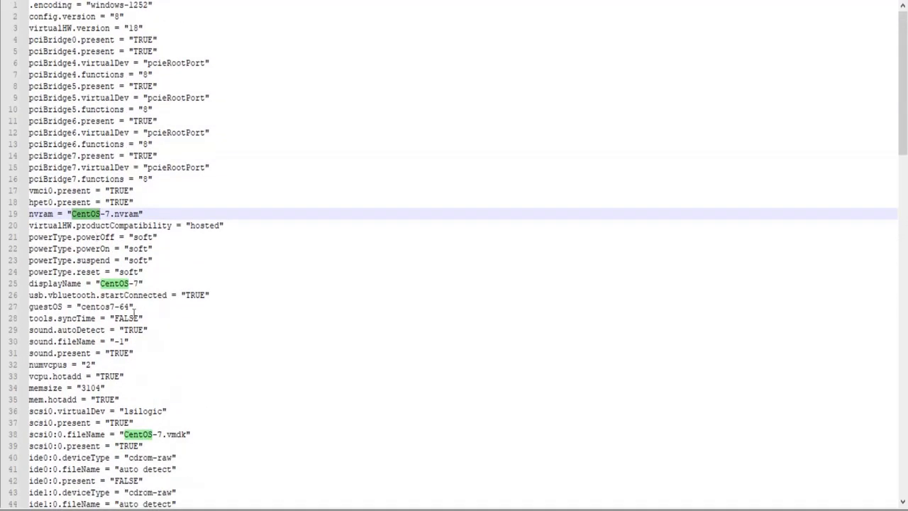
scroll("down", 3)
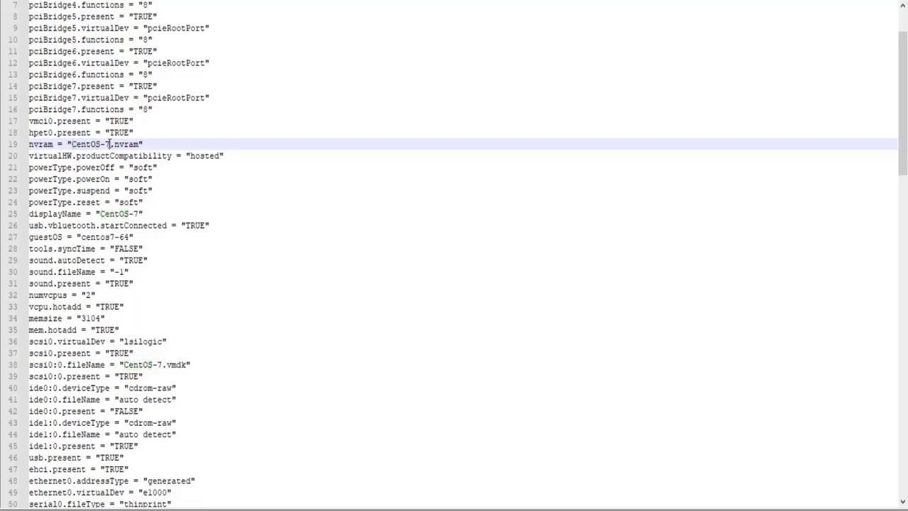
Replace CentOS-7 with CentOS7VM01 in the nvram, displayName and scsi0:0.fileName entries
double_click(88, 145)
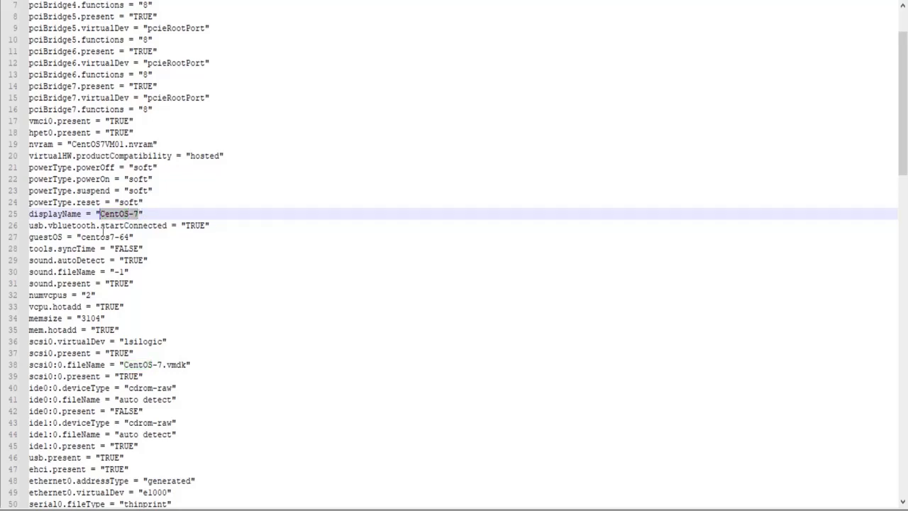
type("CentOS7VM01")
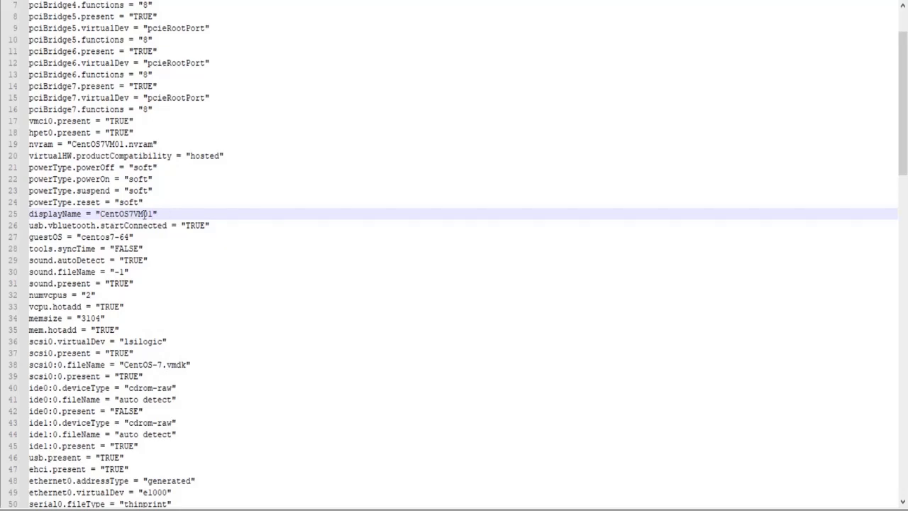
scroll("down", 3)
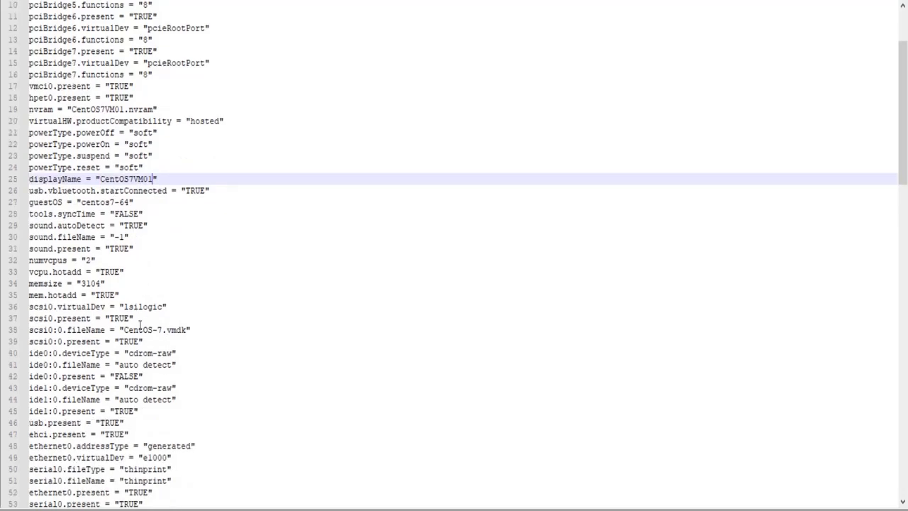
scroll("down", 3)
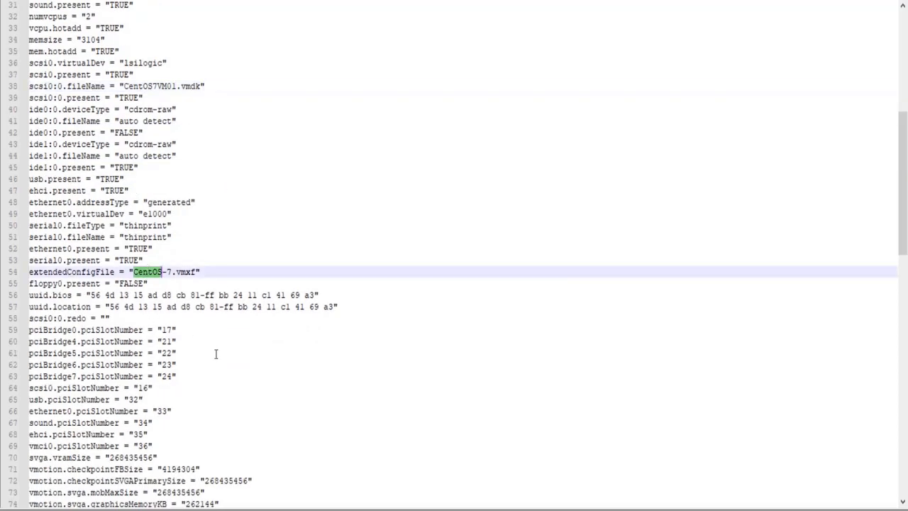
Change the extendedConfigFile entry to CentOS7VM01.vmxf and verify all entries use the new name
scroll("down", 3)
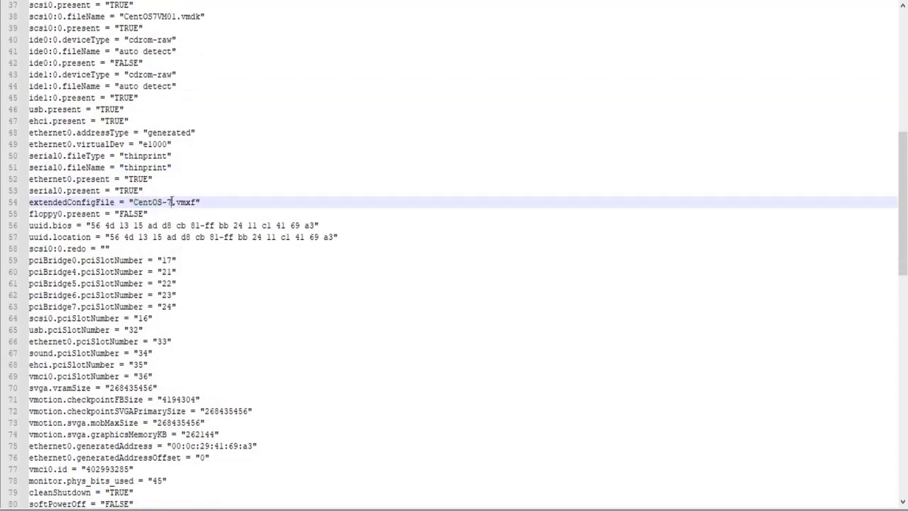
double_click(151, 201)
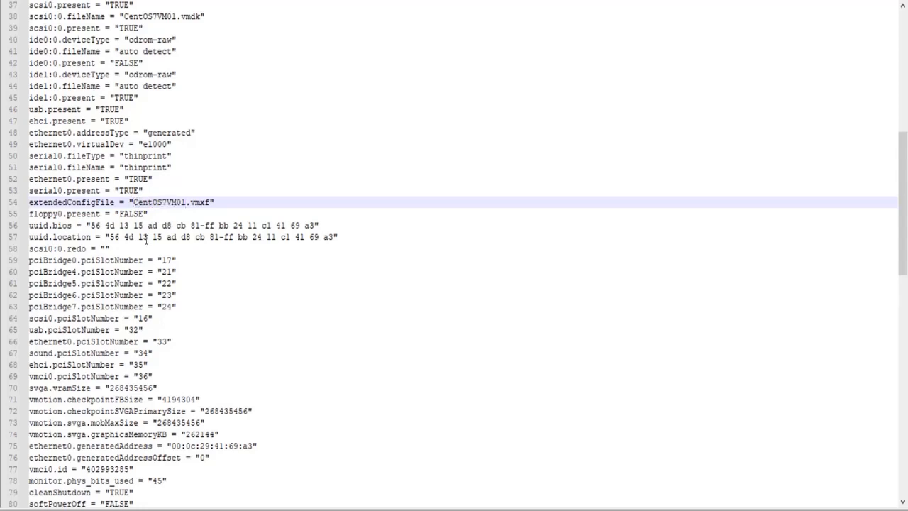
scroll("up", 3)
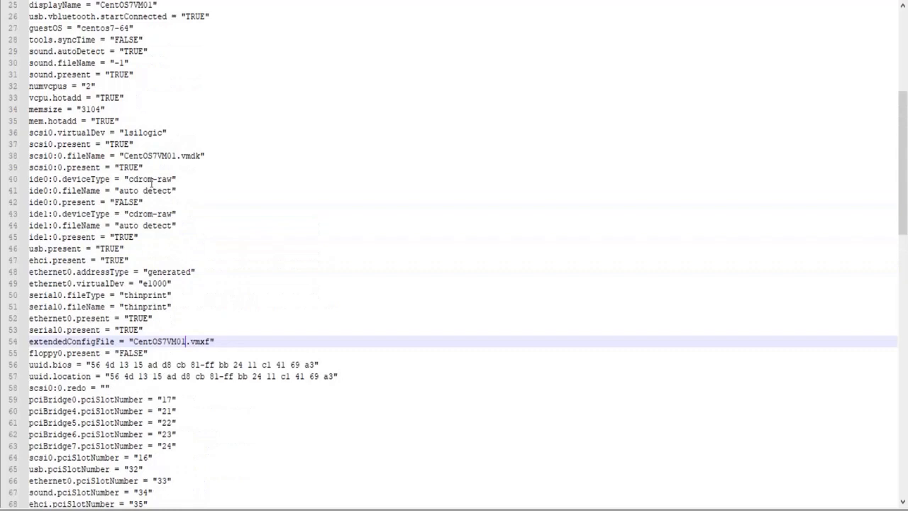
scroll("up", 3)
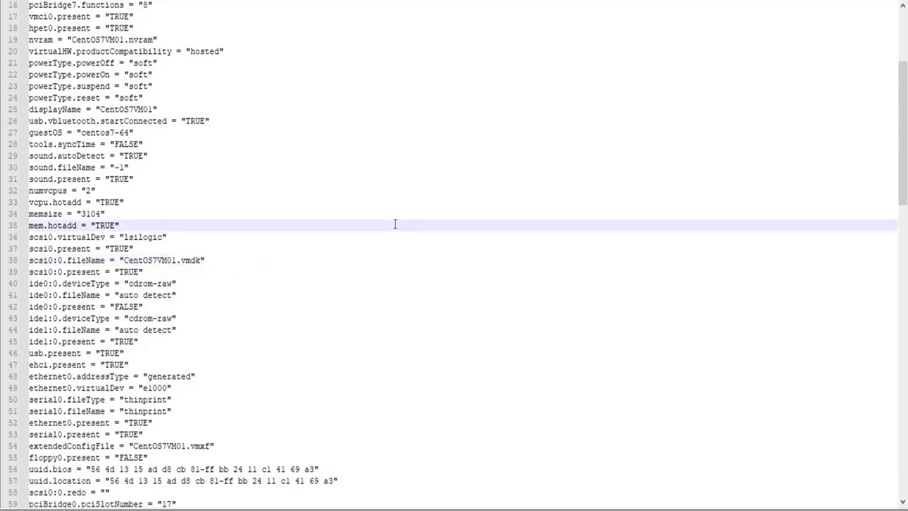
Save the .vmx and reopen CentOS7VM01.vmx in VMware Workstation as the CentOS7VM01 machine
left_click(120, 224)
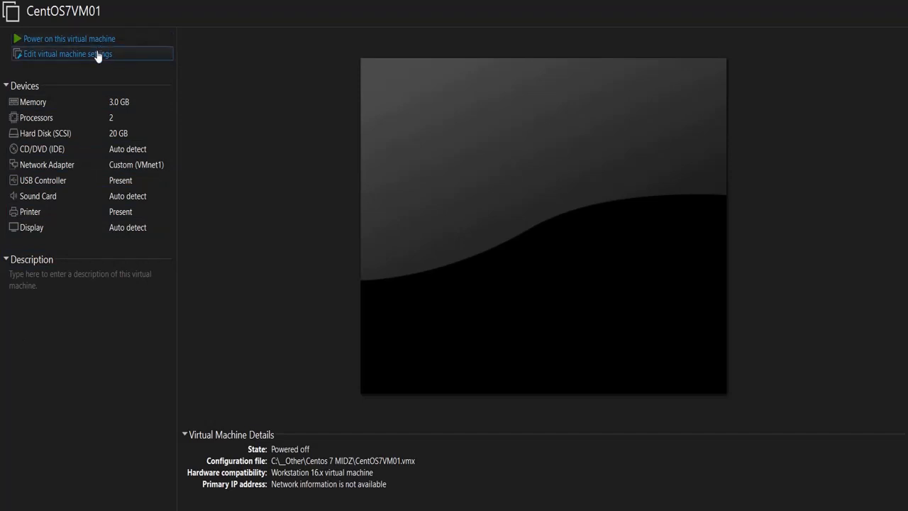
Power on CentOS7VM01 and answer 'I Copied It' to the moved-or-copied prompt
left_click(68, 38)
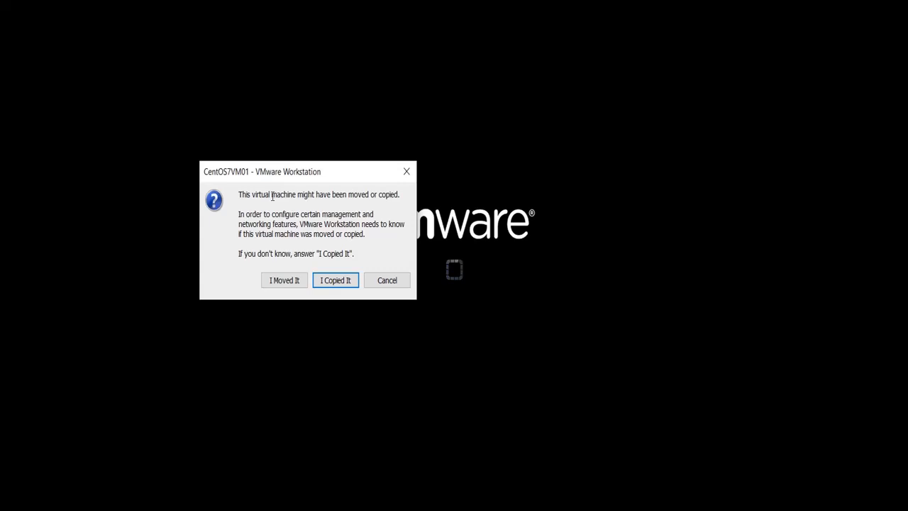
mouse_move(291, 202)
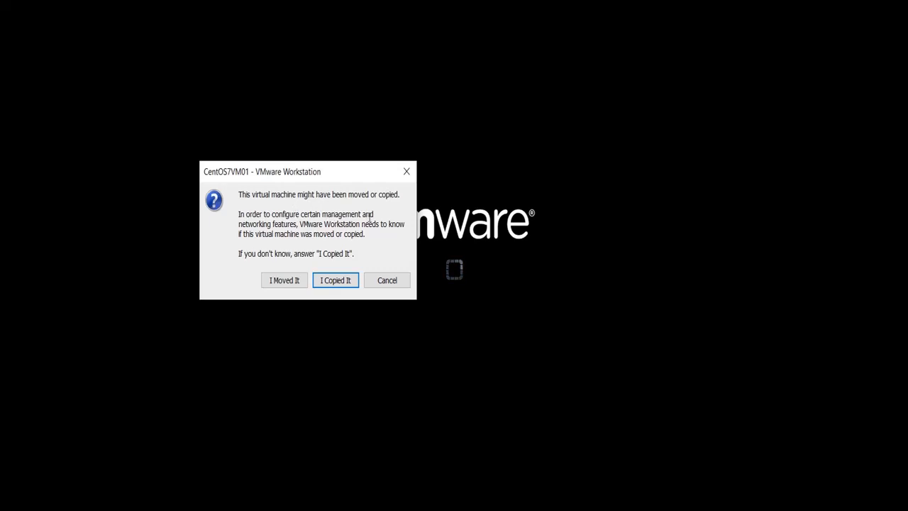
mouse_move(344, 224)
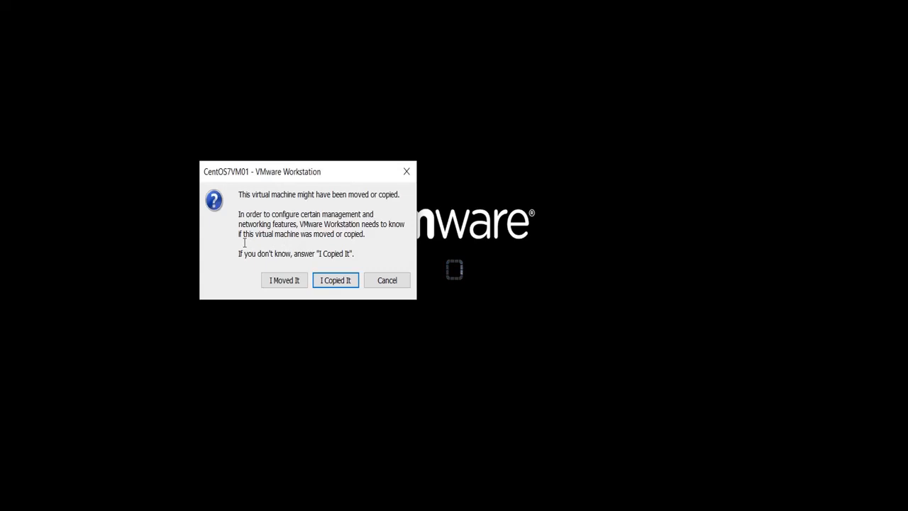
mouse_move(352, 238)
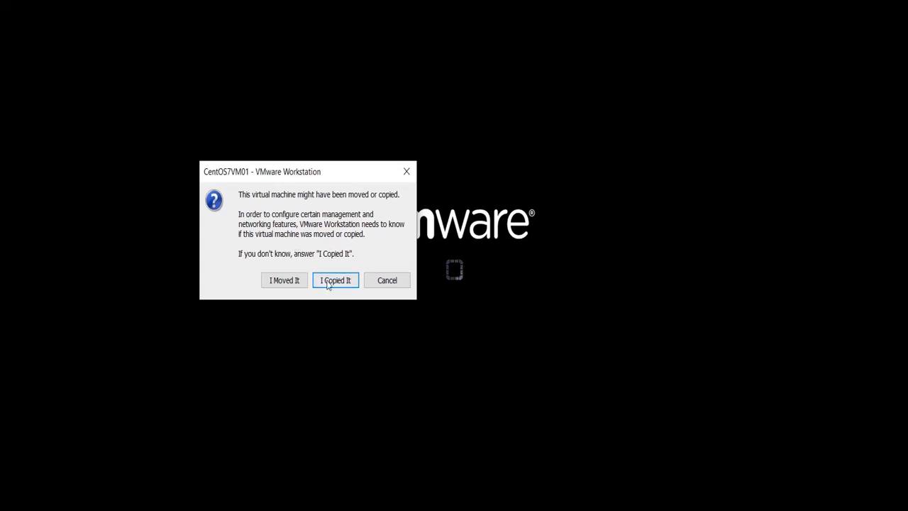
mouse_move(301, 265)
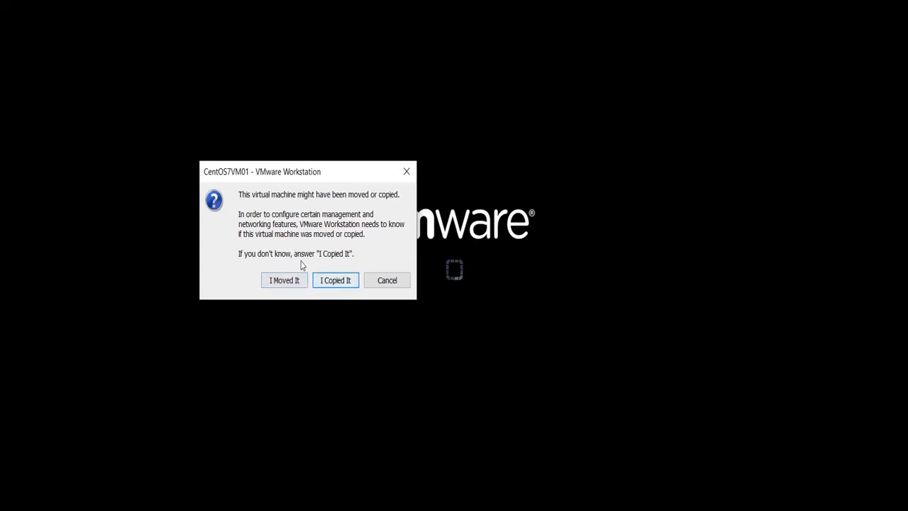
mouse_move(335, 279)
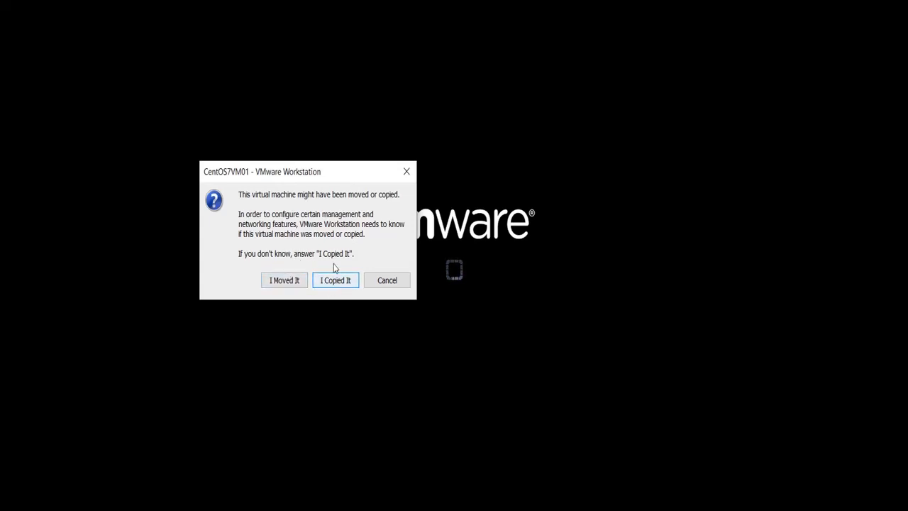
left_click(335, 279)
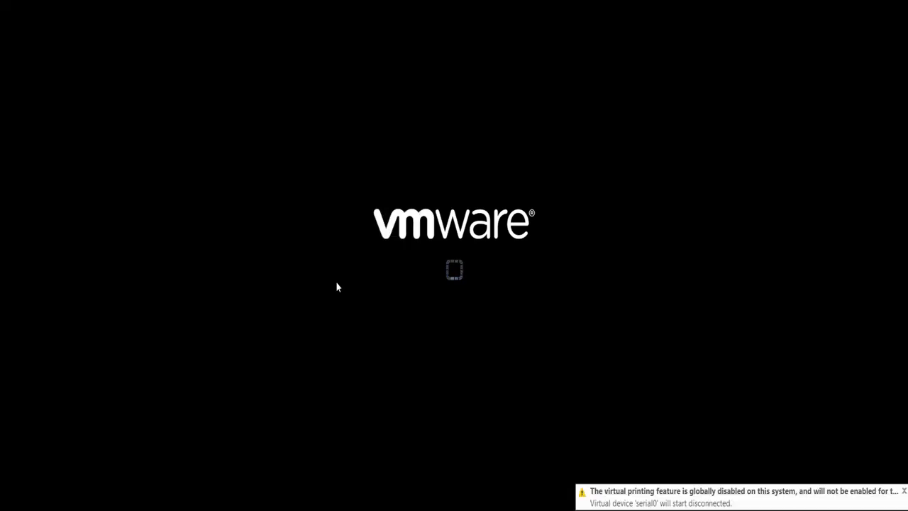